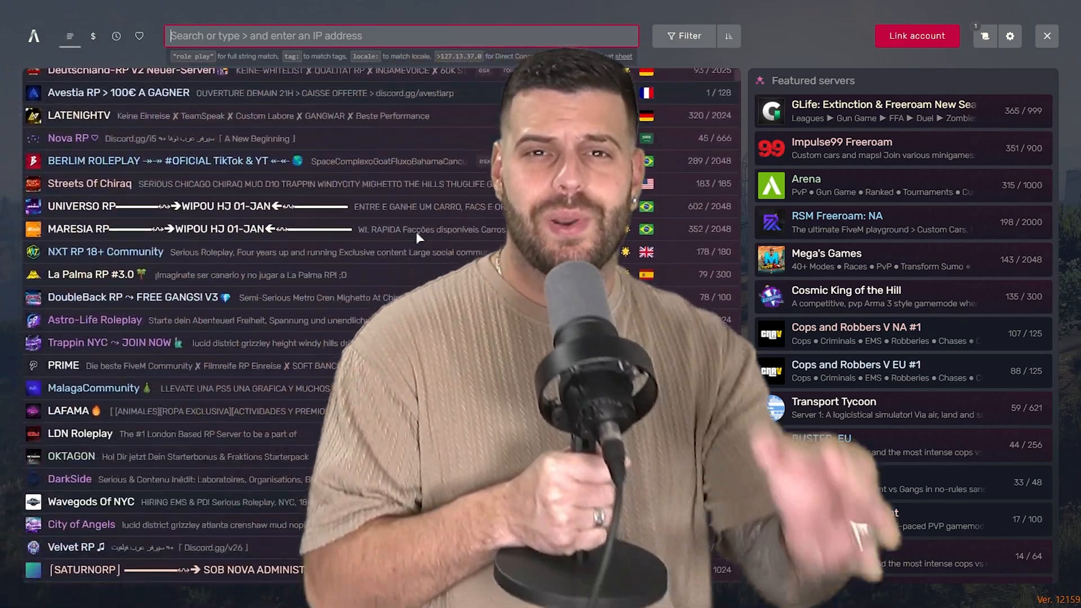
View the LAFAMA server's details, then switch to the FiveM install guide in the browser.
left_click(76, 411)
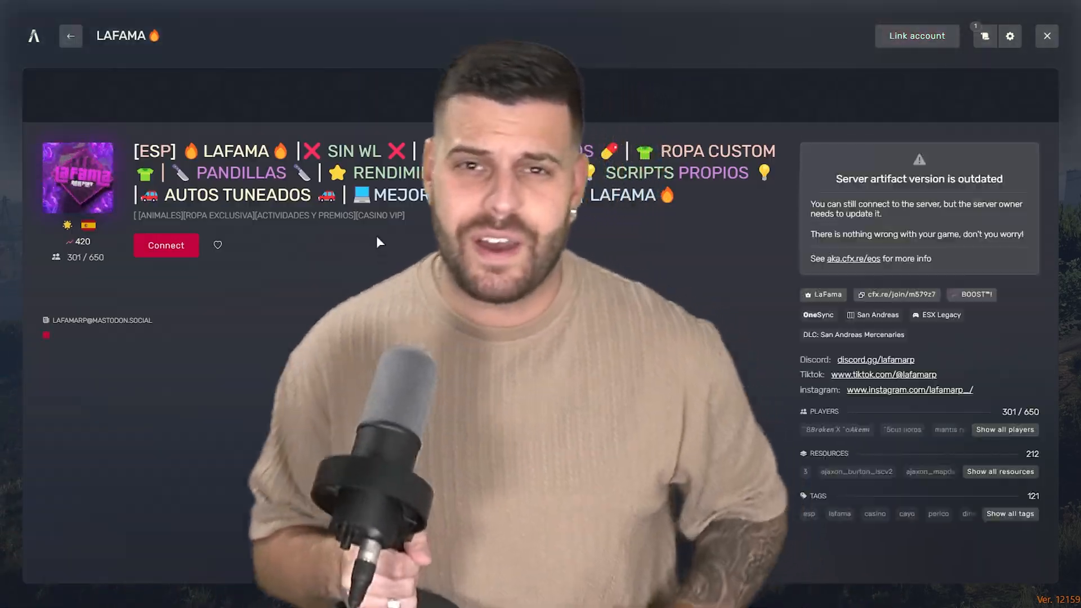
left_click(69, 36)
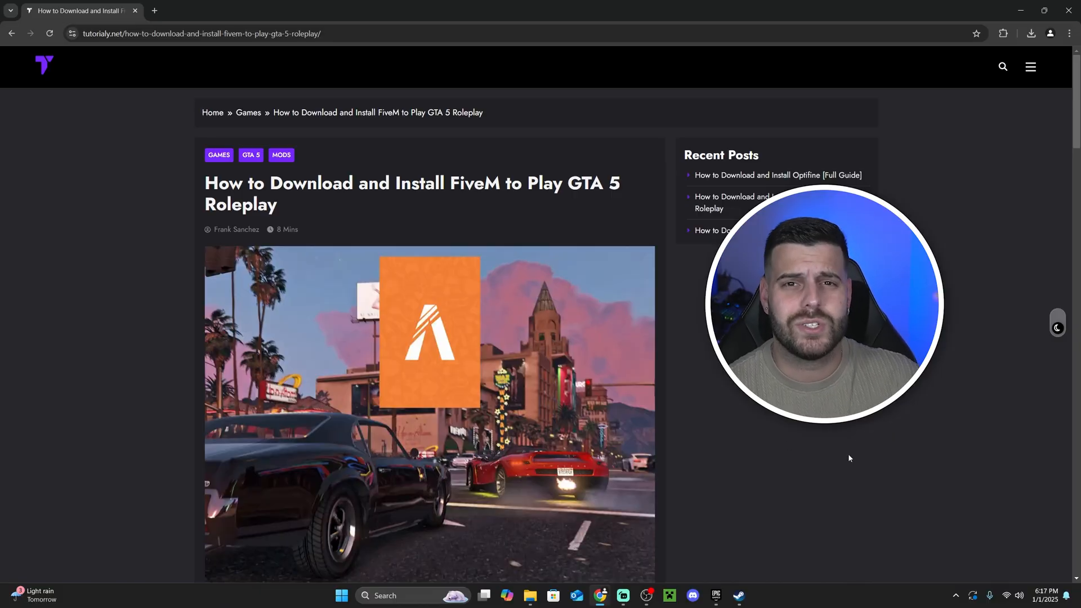
Scroll to the guide's 'How To Download FiveM' section and follow its link to the official FiveM site.
scroll("down", 3)
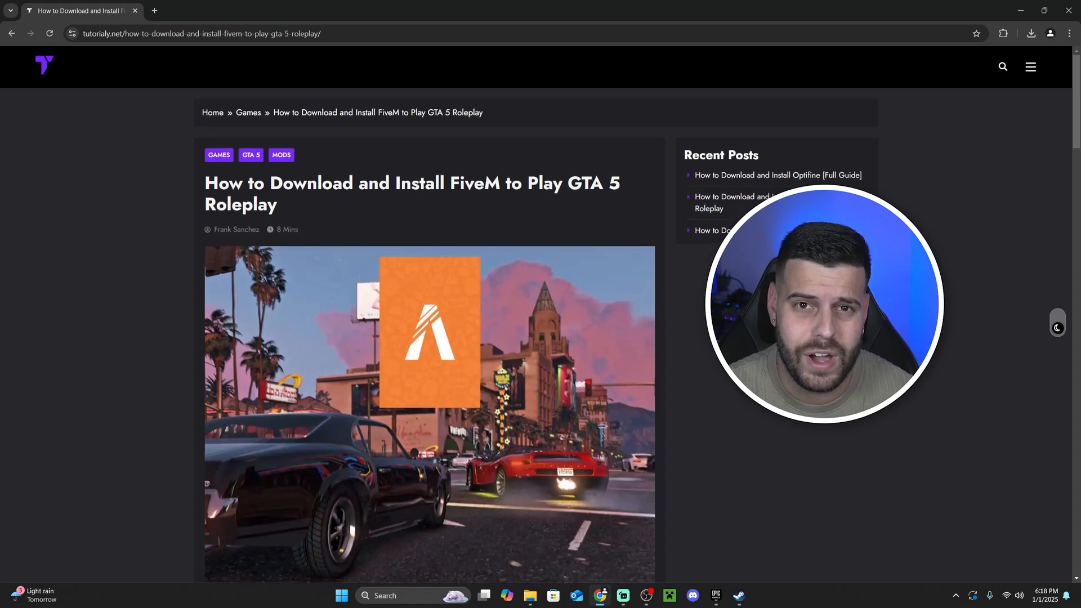
scroll("down", 3)
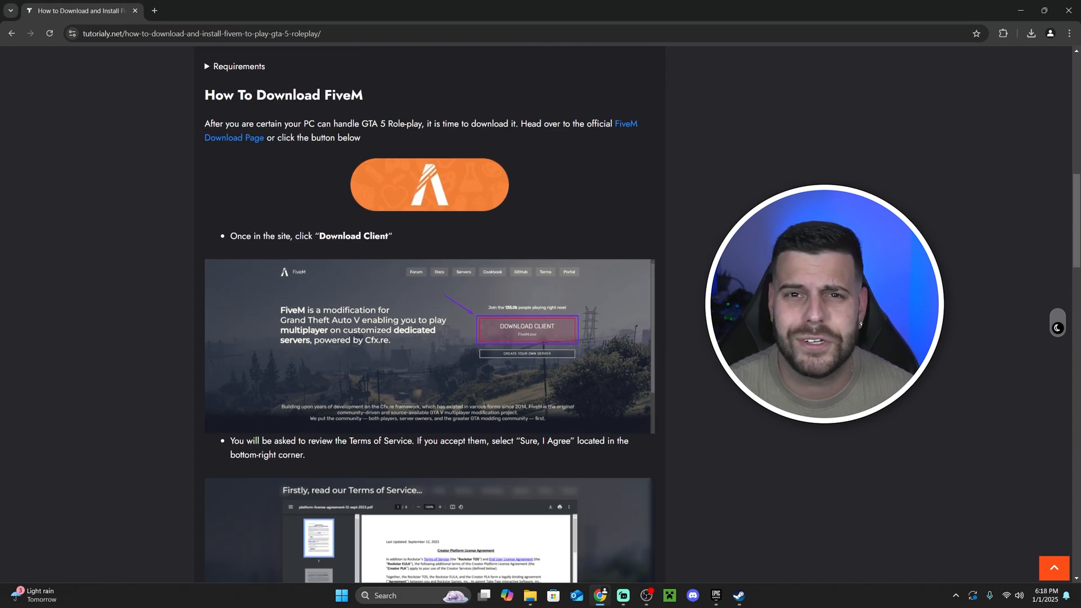
scroll("up", 3)
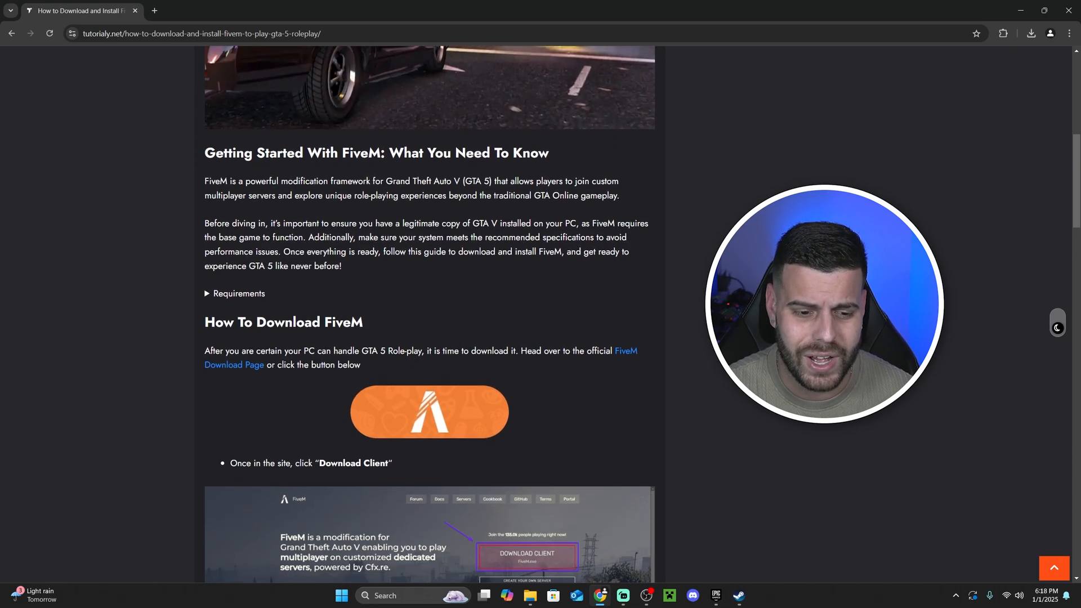
scroll("down", 3)
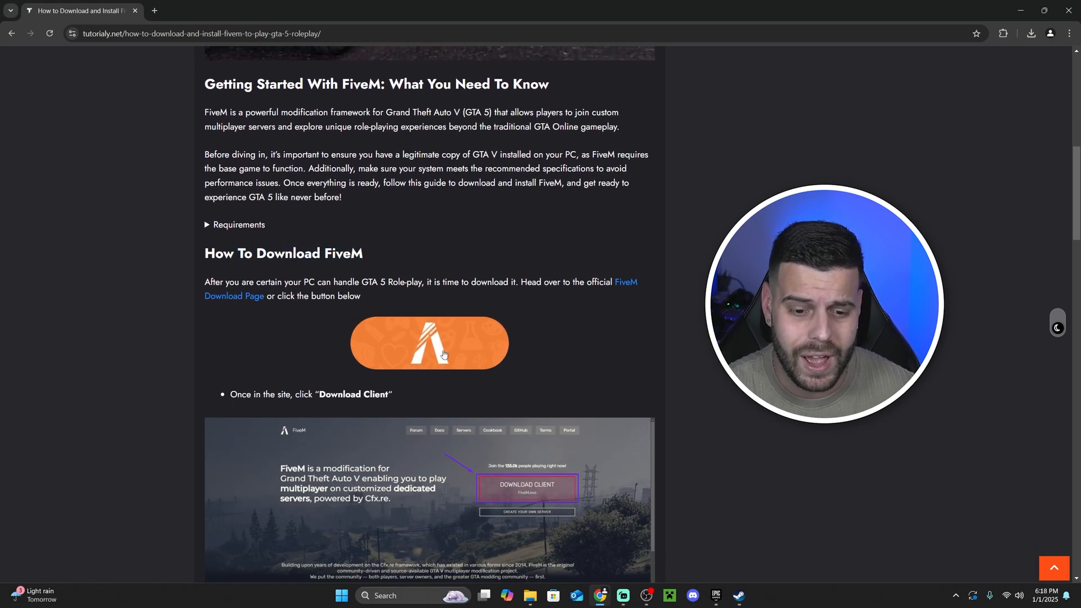
left_click(429, 342)
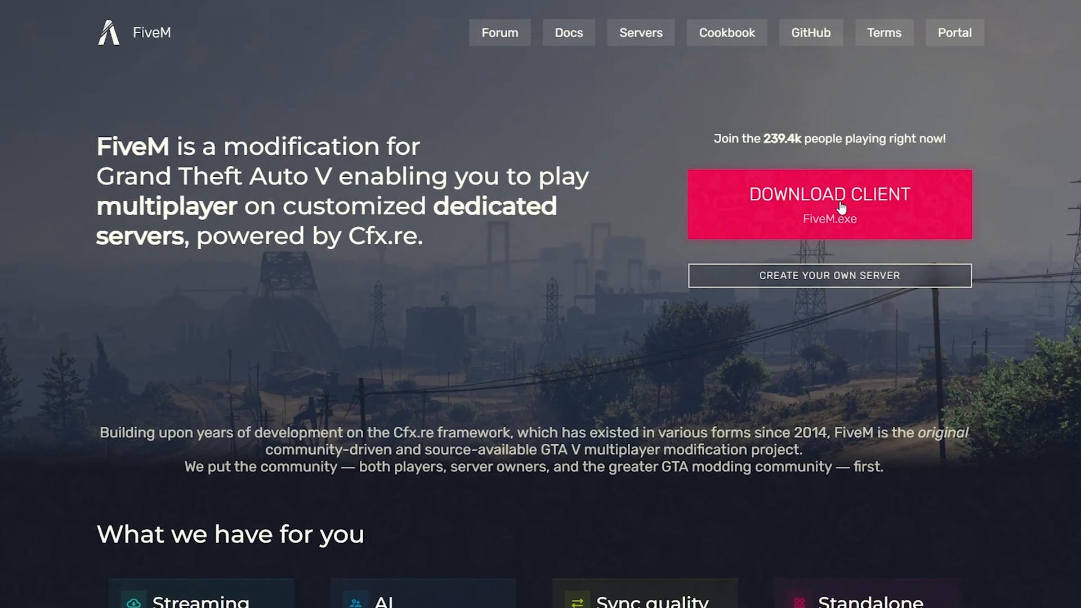
Start the FiveM client download and accept the Terms of Service with 'Sure, I Agree!'.
left_click(830, 194)
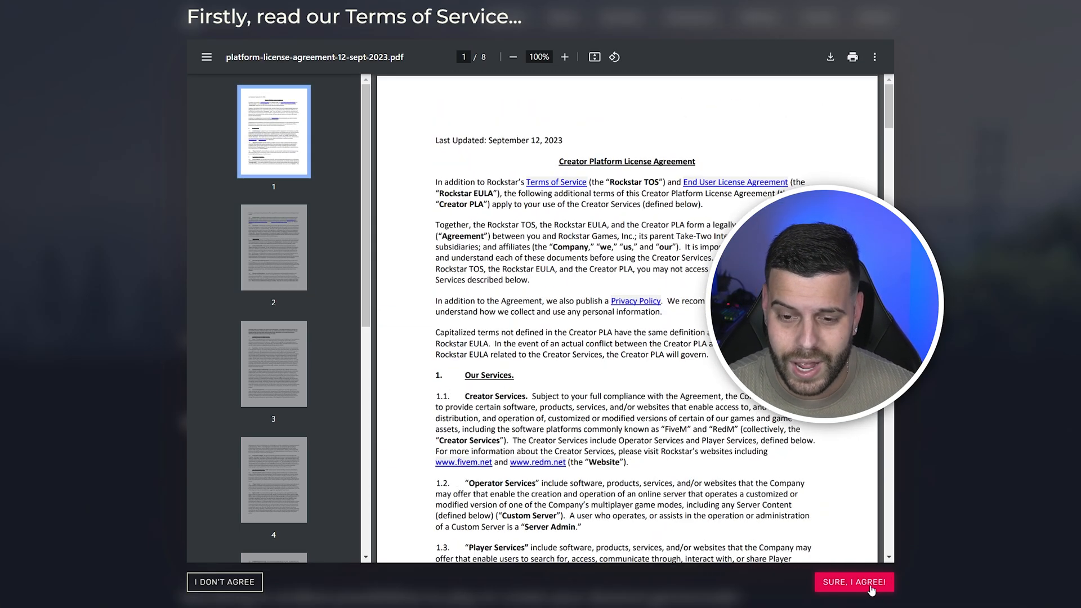
left_click(853, 582)
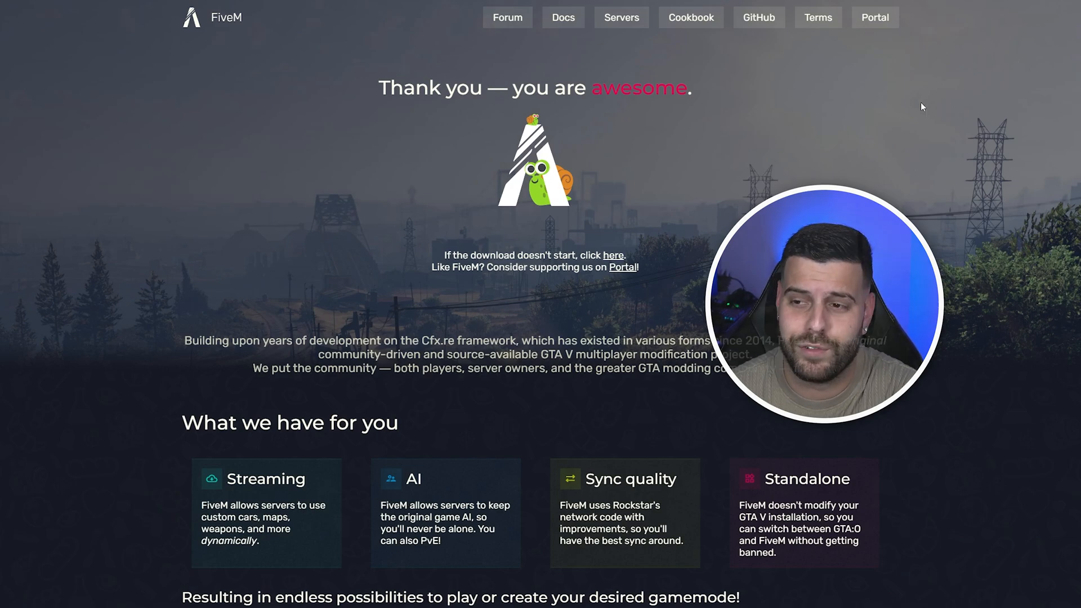
left_click(996, 56)
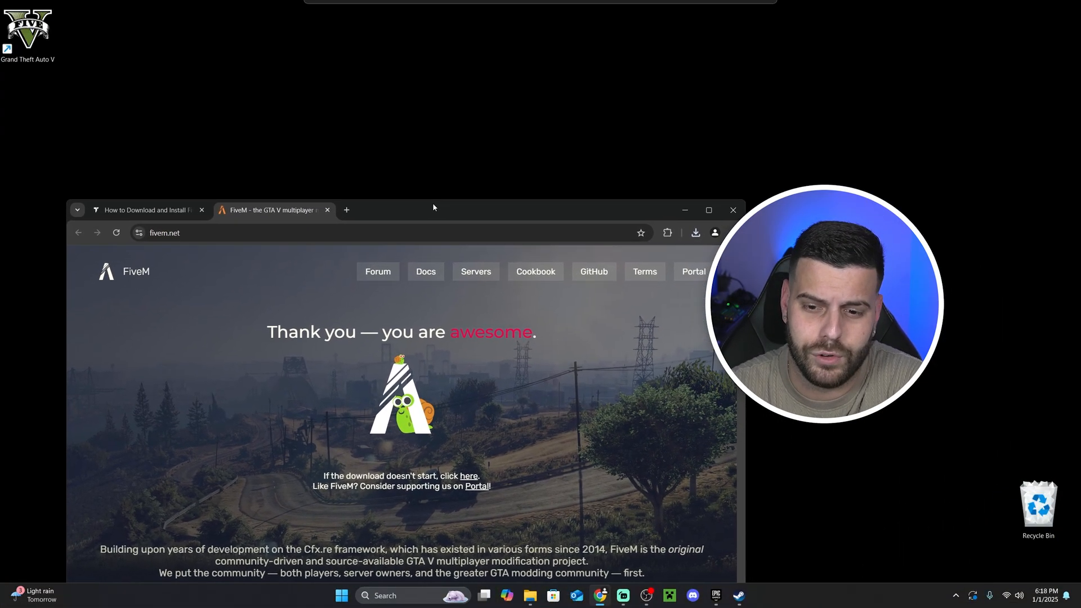
Minimize the browser and launch the FiveM (2).exe installer from the desktop.
left_click(696, 232)
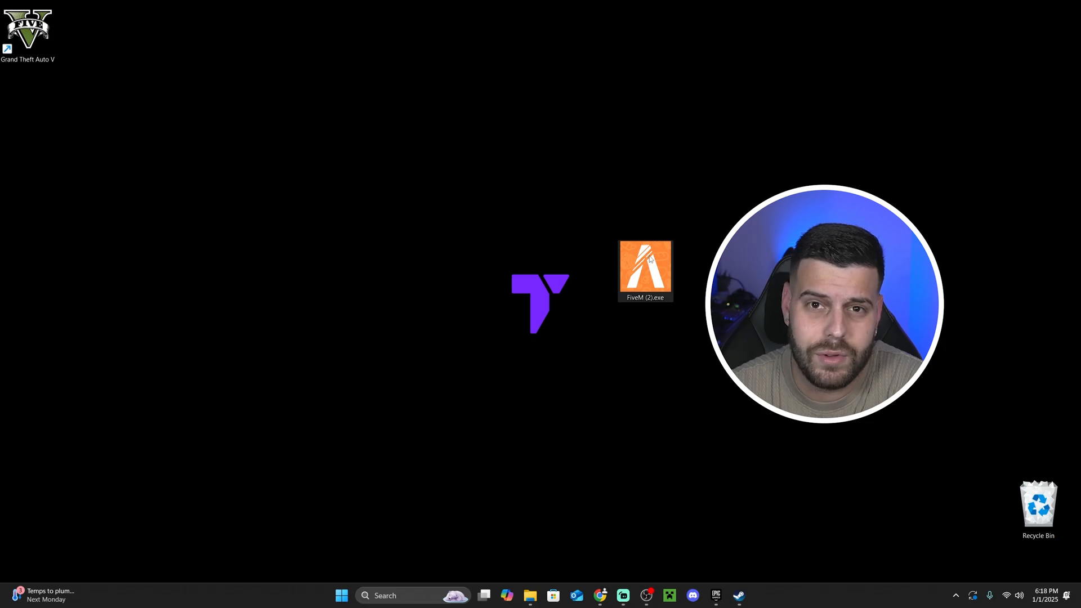
double_click(644, 269)
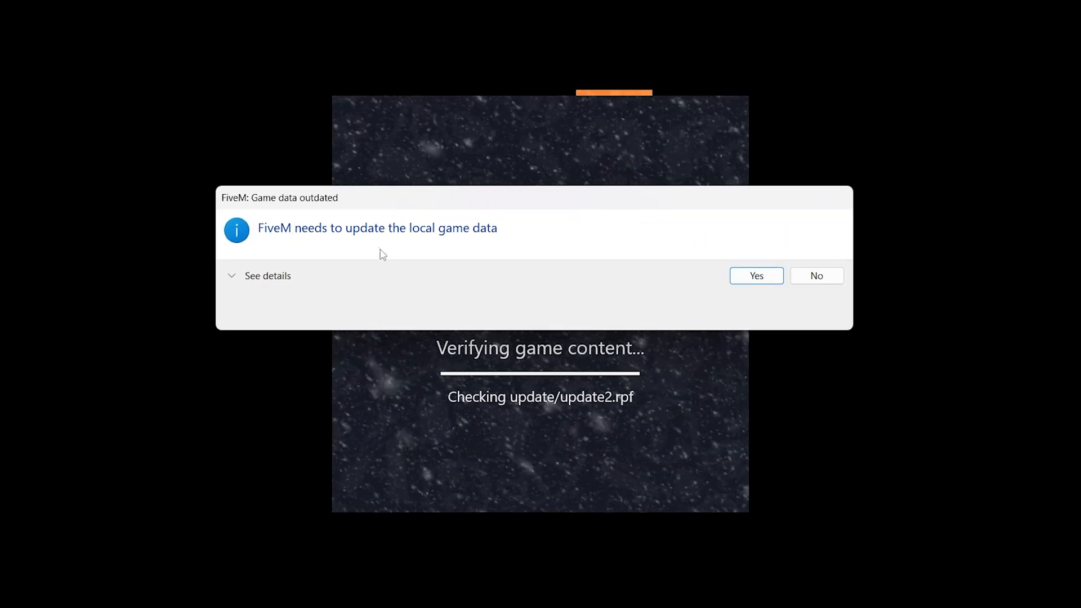
Answer Yes to the 'Game data outdated' prompt to update local game data.
left_click(755, 276)
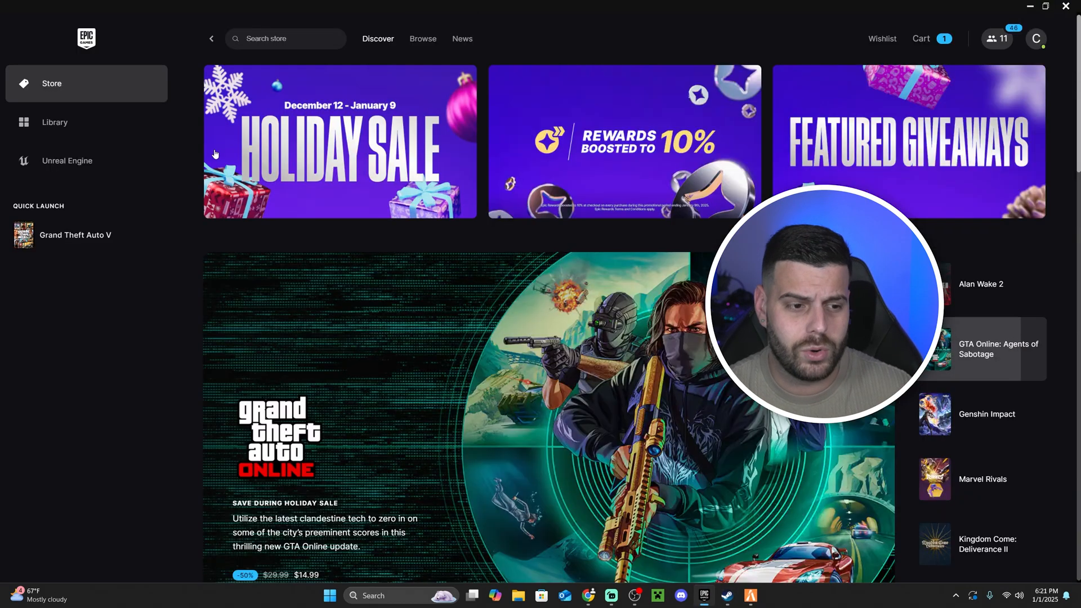
Browse Grand Theft Auto V's local files from the Steam library and copy the folder path.
left_click(727, 594)
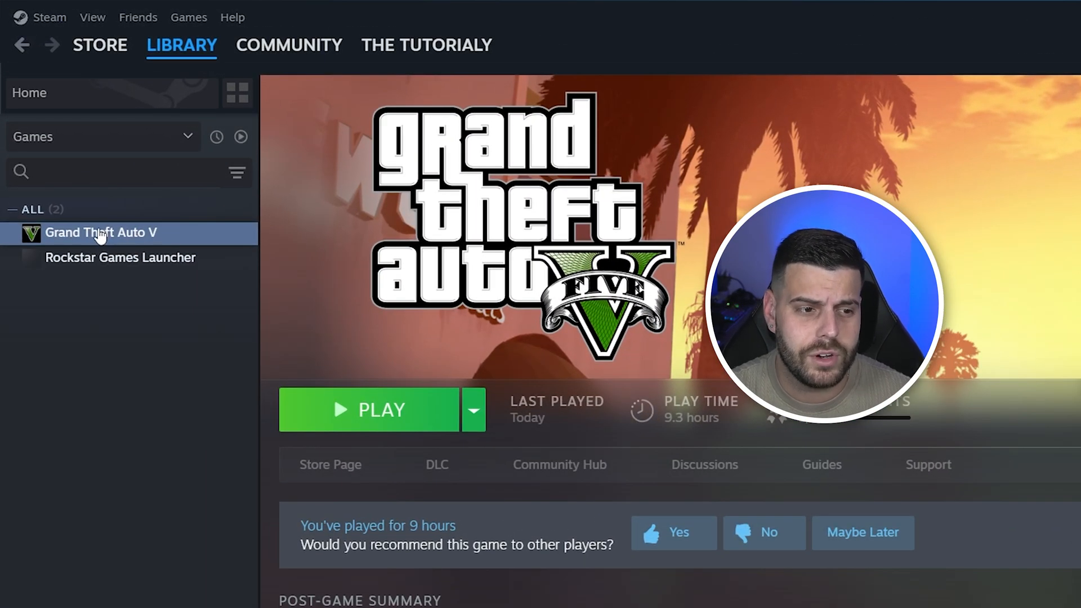
right_click(101, 232)
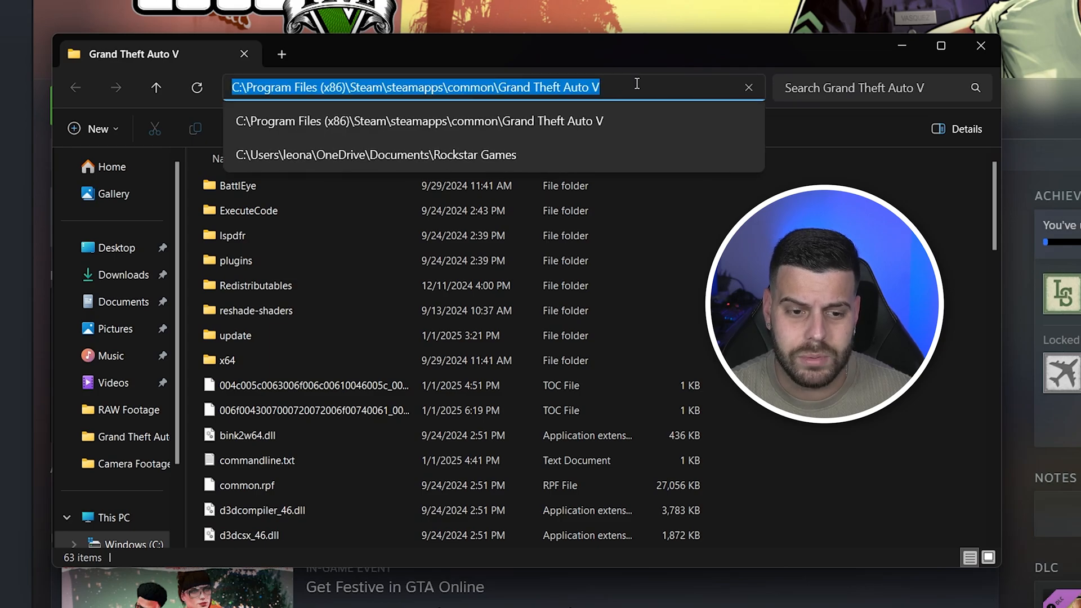
key("ctrl+c")
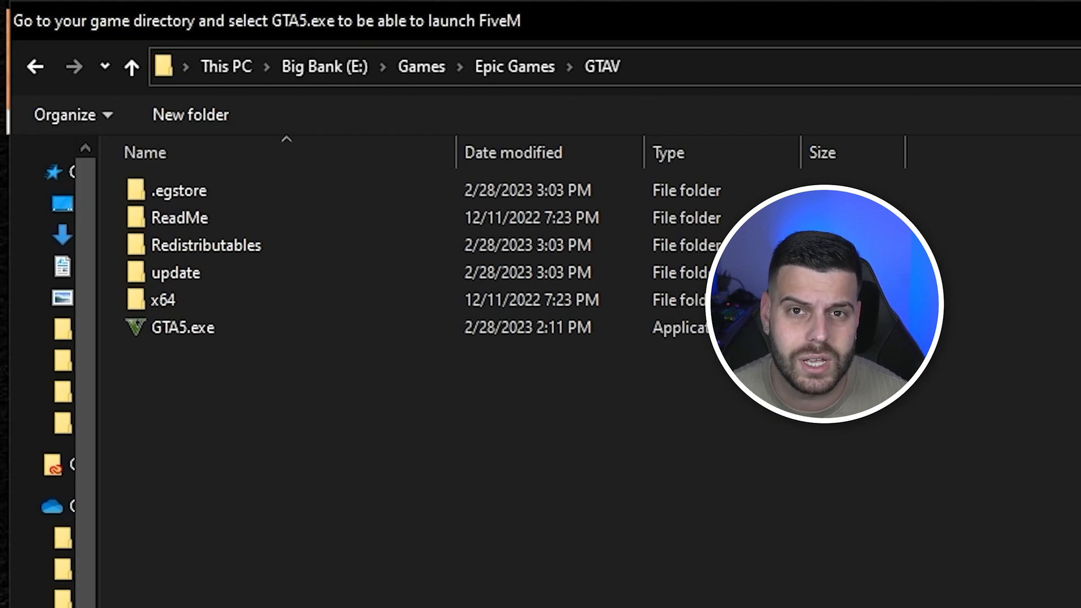
Open Grand Theft Auto V's installation folder via its Manage dialog in Epic Games Launcher.
double_click(183, 327)
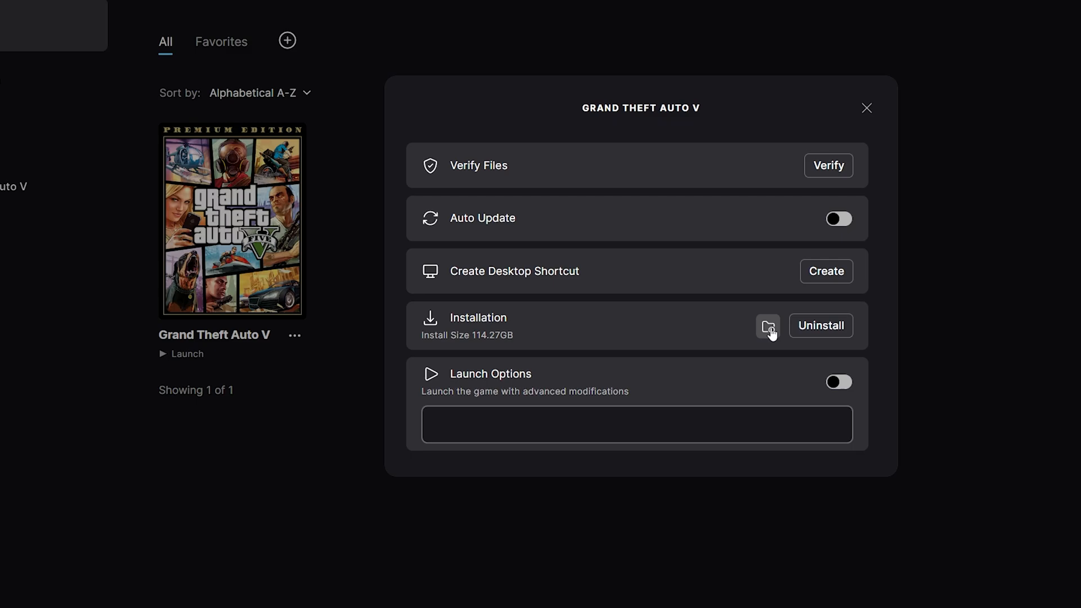
left_click(766, 325)
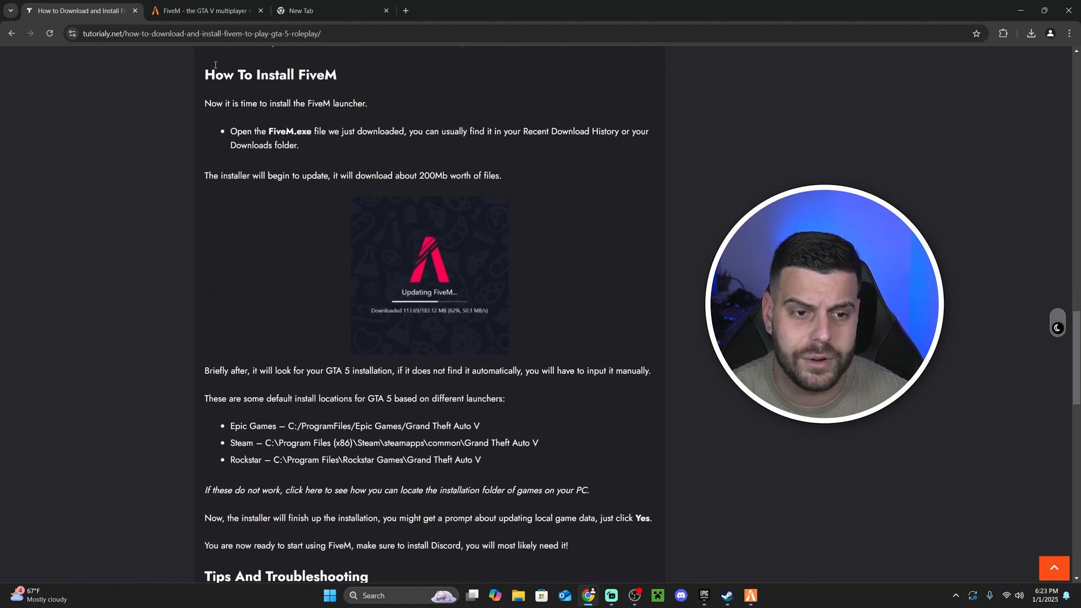
scroll("down", 3)
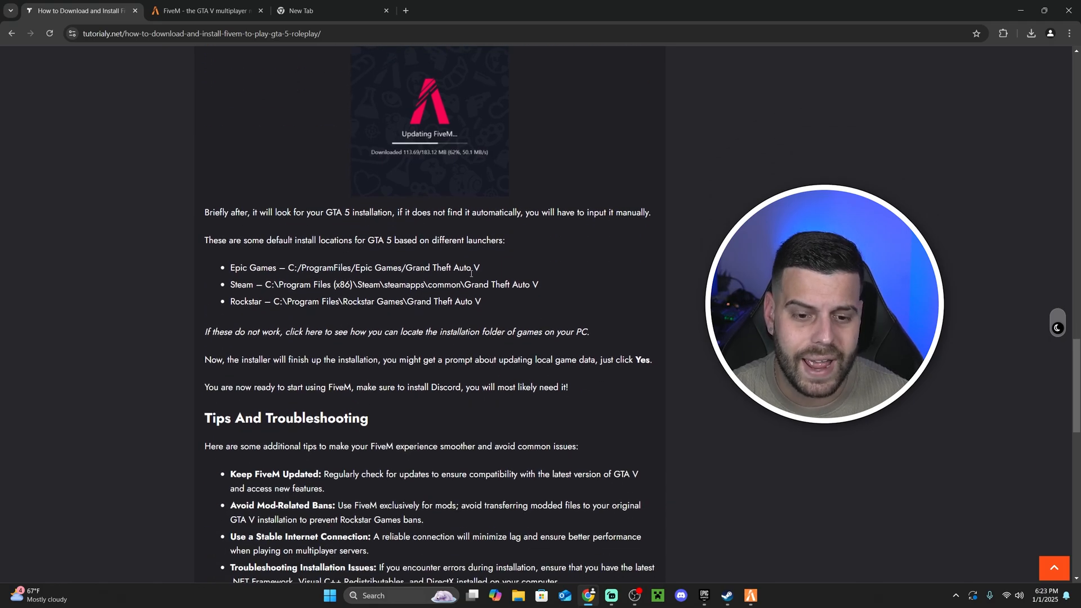
left_click_drag(230, 268, 481, 302)
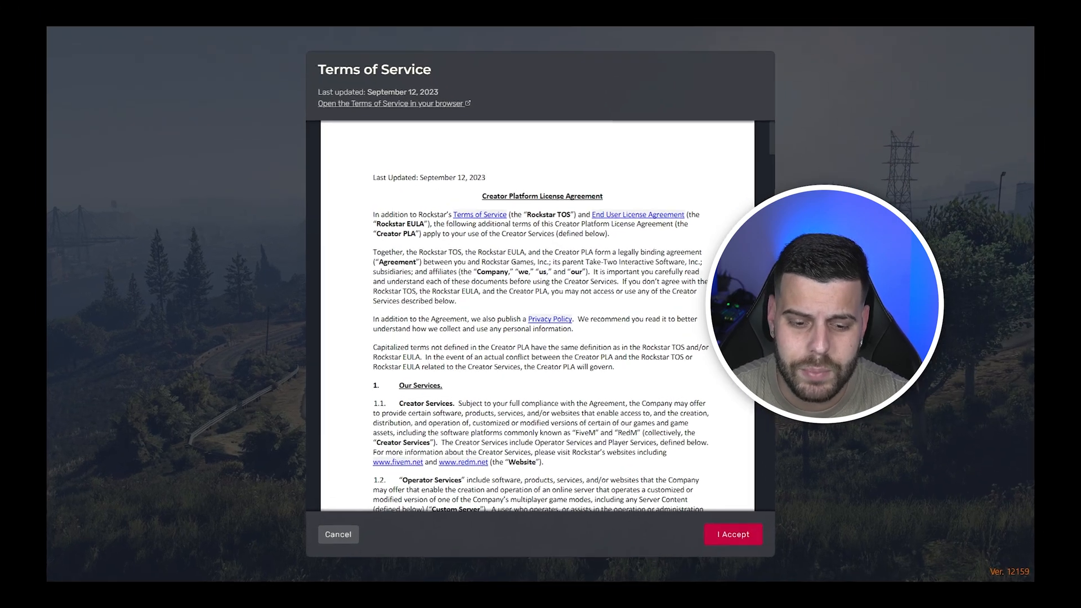
Accept FiveM's Terms of Service and choose 'Skip and don't ask again' for account linking.
left_click(732, 533)
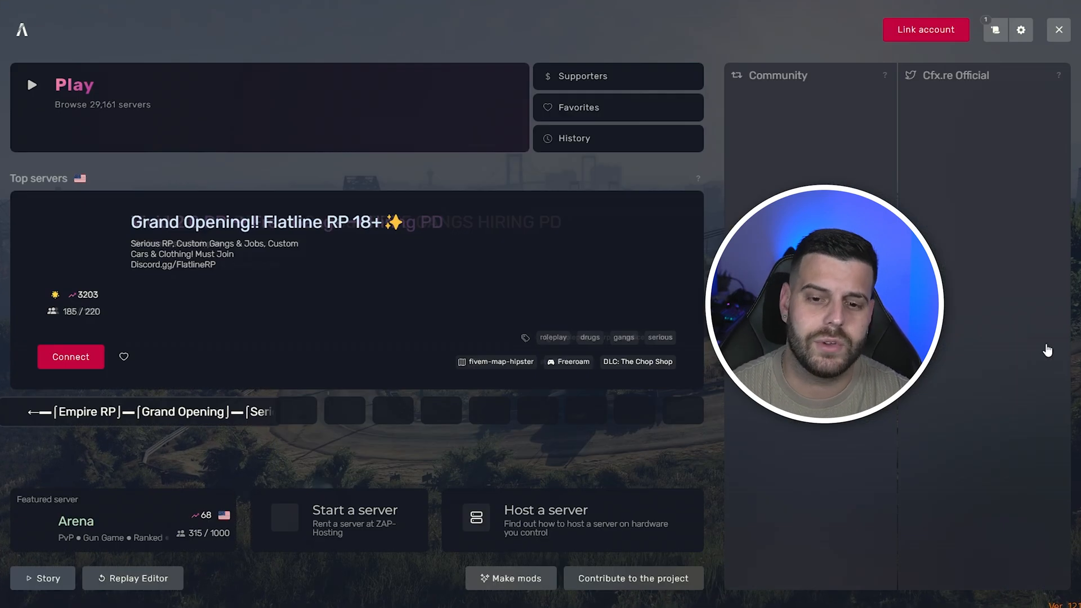
left_click(926, 29)
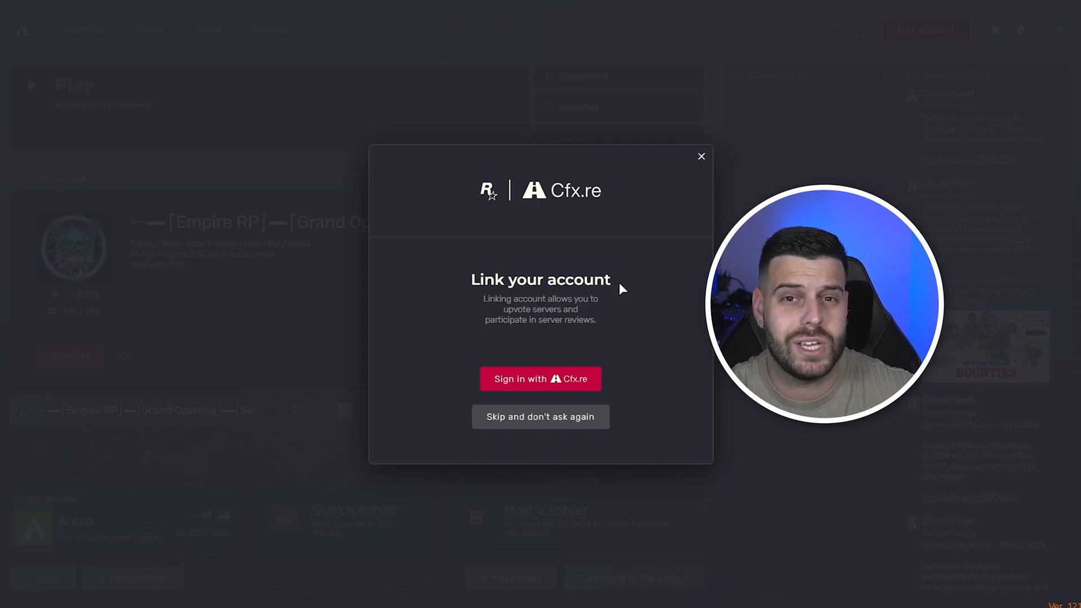
left_click(701, 156)
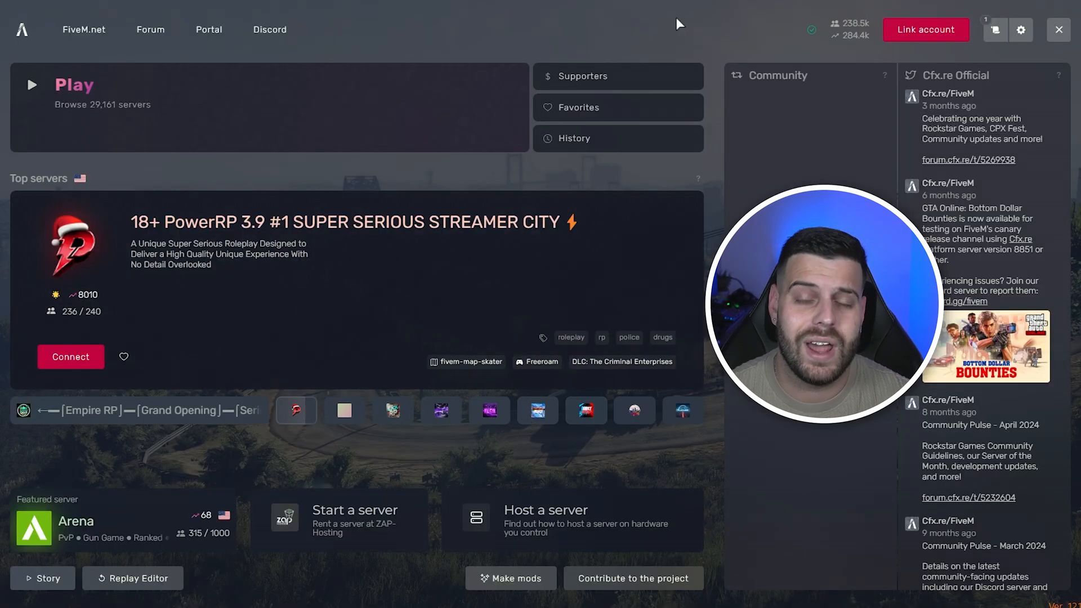